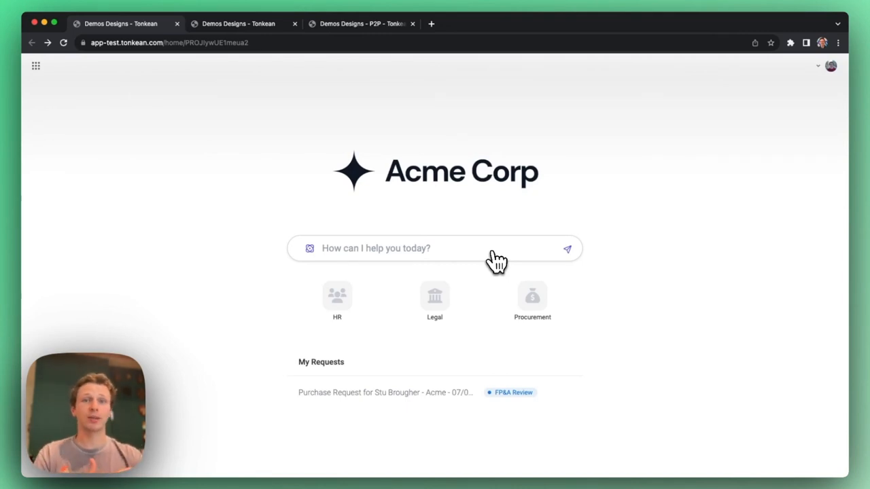
Ask the assistant 'I need a caterer for an event in London' and start the suggested New Purchase Request
left_click(435, 247)
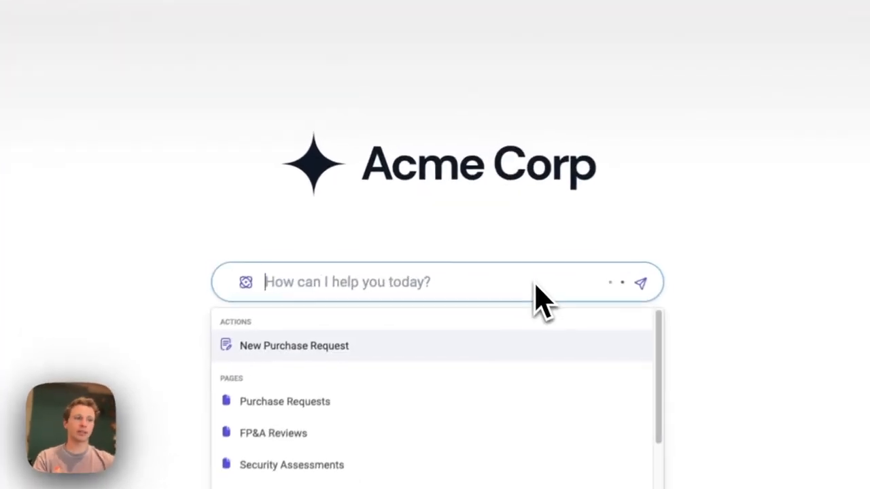
type("I need a caterer for an event in London")
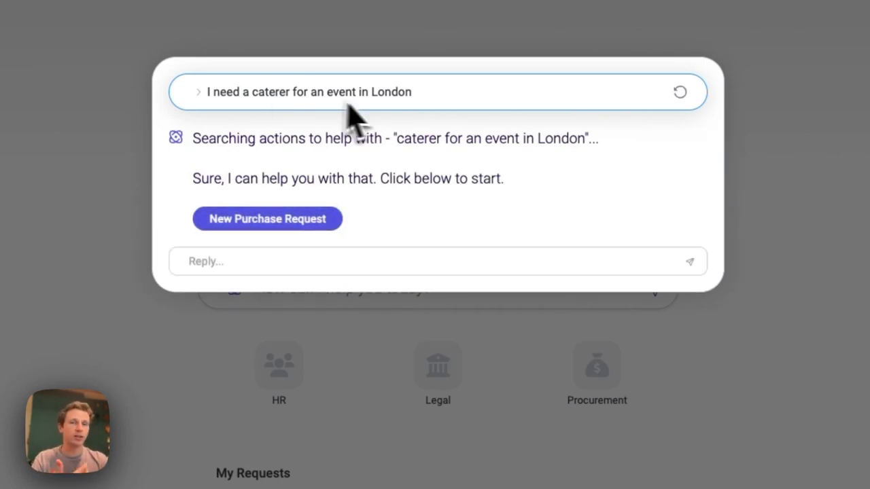
mouse_move(340, 163)
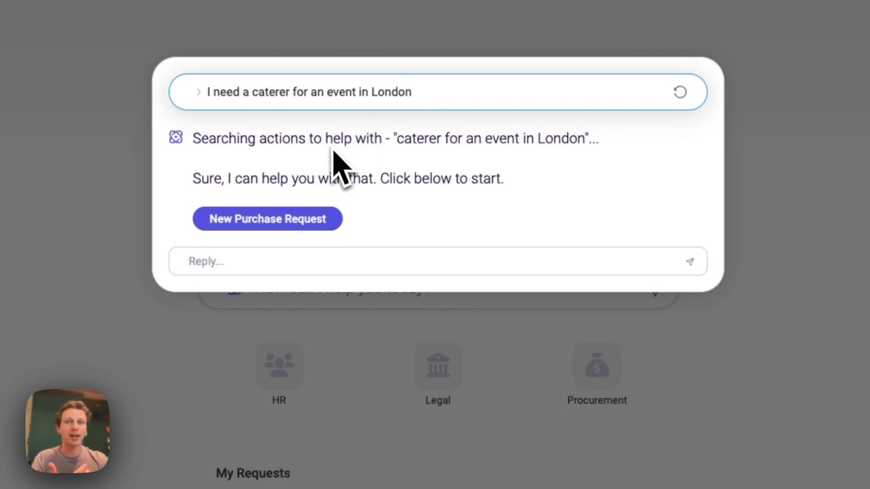
left_click(266, 217)
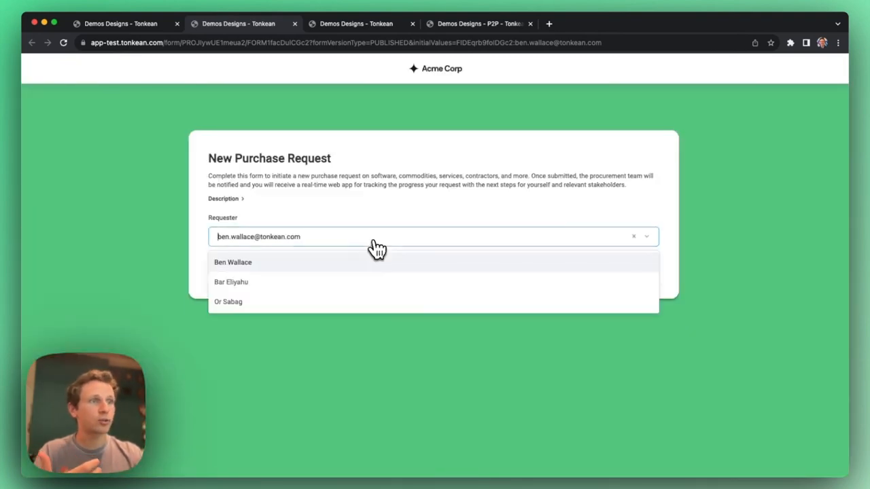
Choose the requester and pick Pasta Too from the preferred catering vendors
left_click(232, 263)
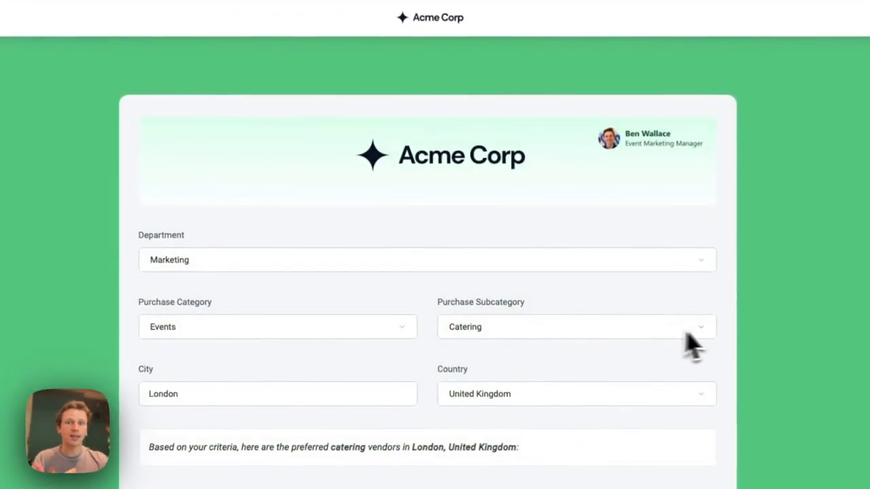
scroll("down", 3)
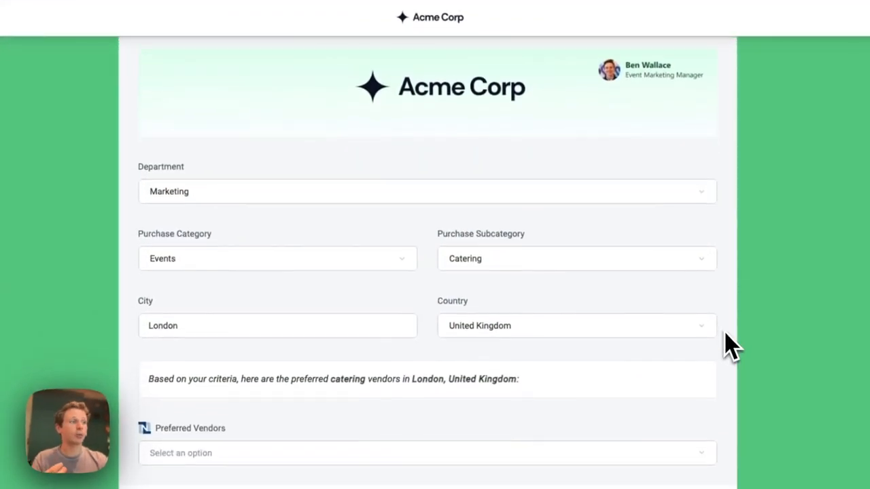
scroll("down", 3)
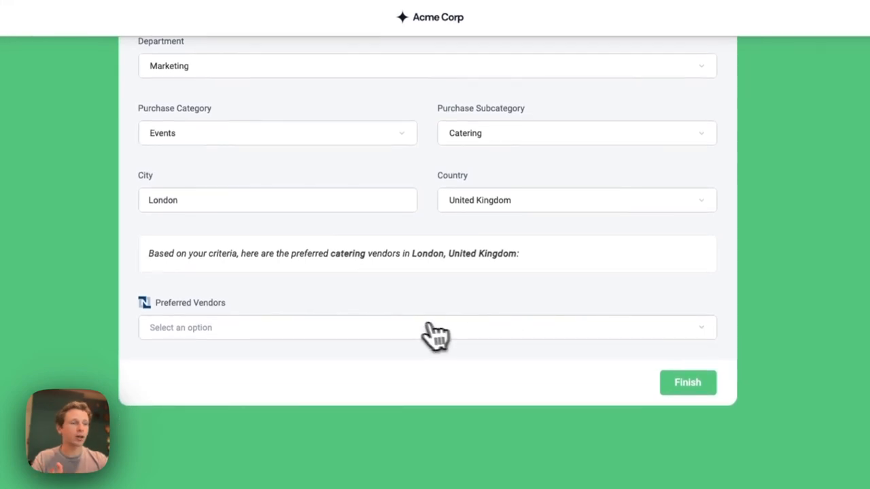
left_click(428, 327)
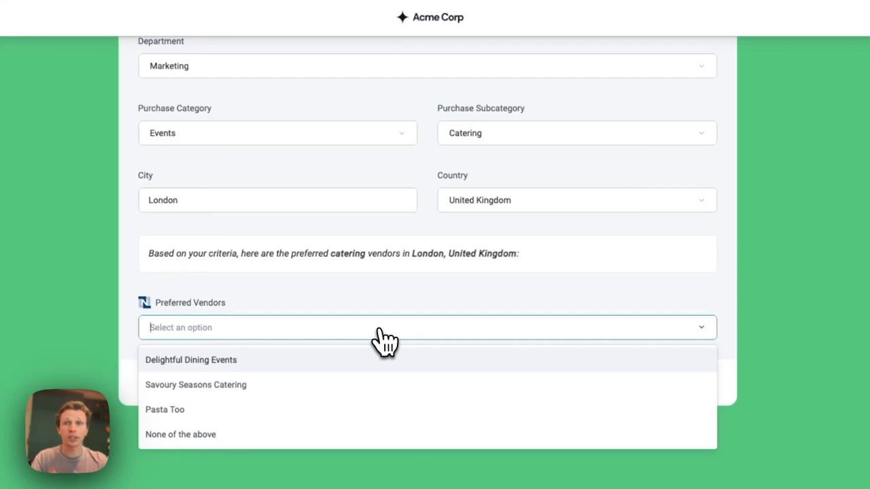
mouse_move(309, 428)
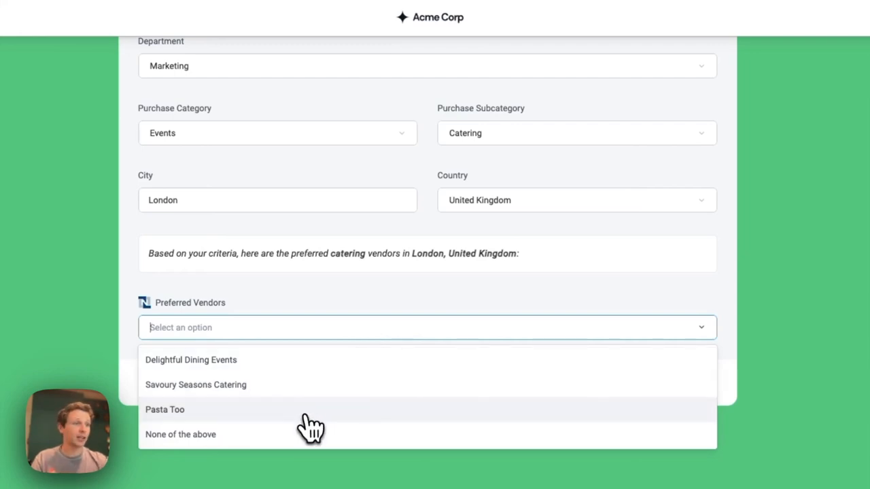
left_click(181, 435)
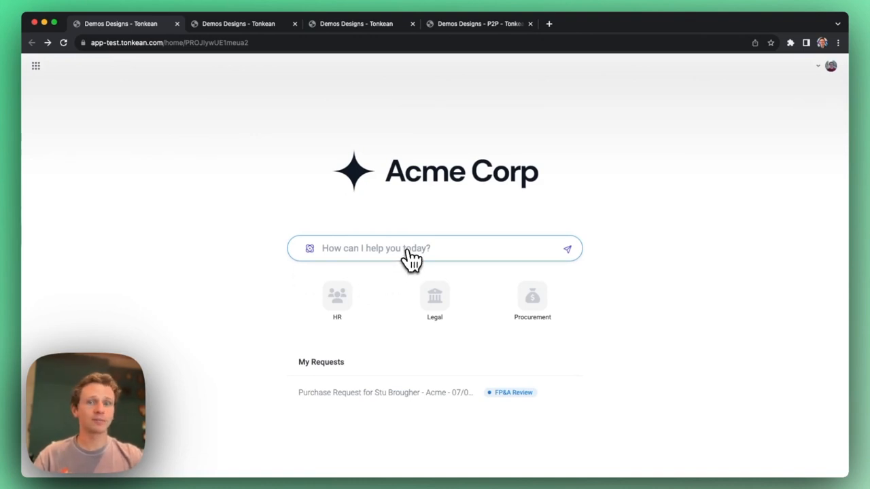
Start a second purchase request with category Software and advance to the vendor step
left_click(435, 247)
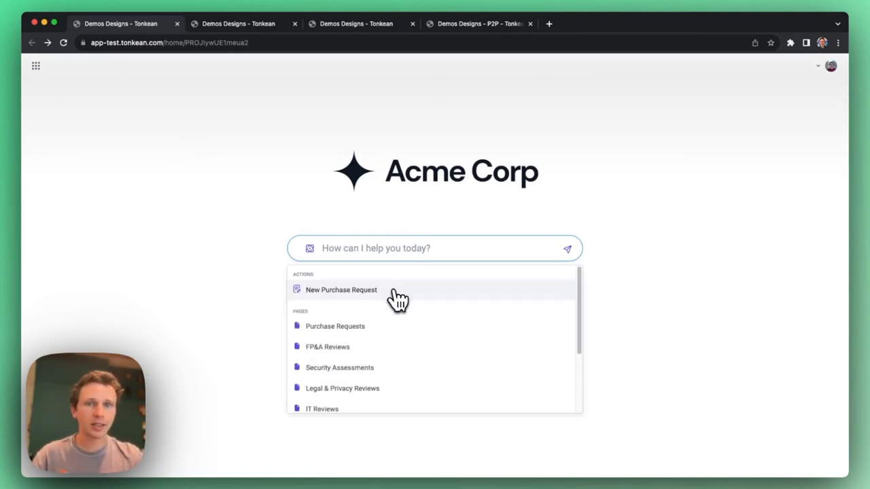
left_click(340, 290)
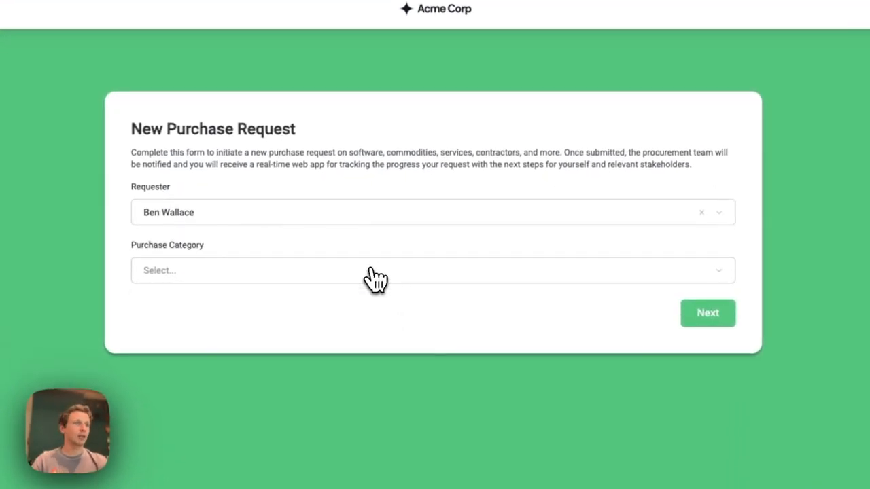
left_click(374, 269)
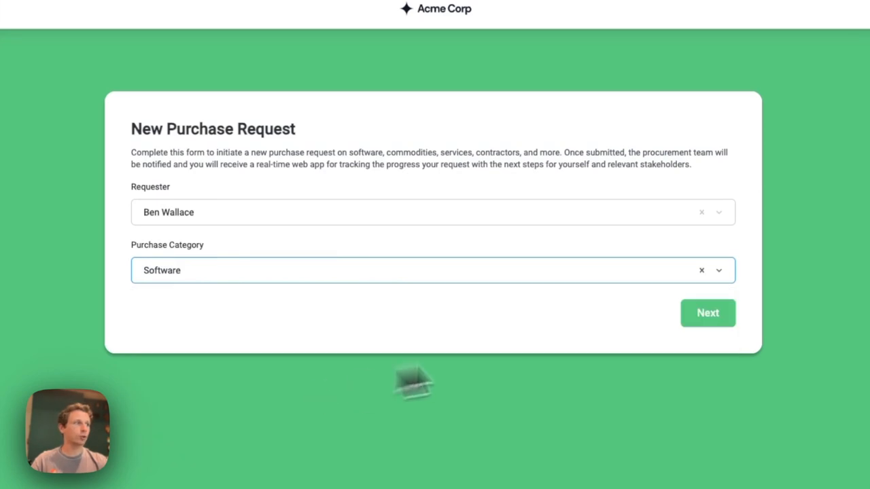
left_click(707, 312)
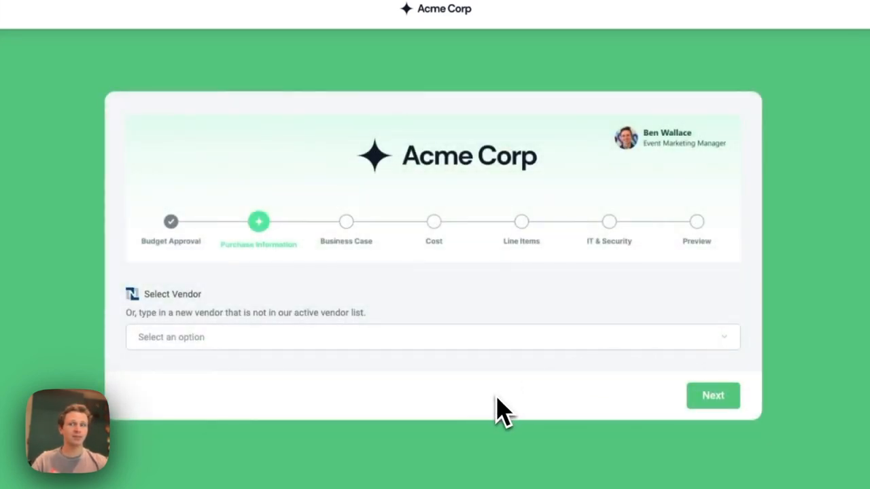
mouse_move(348, 354)
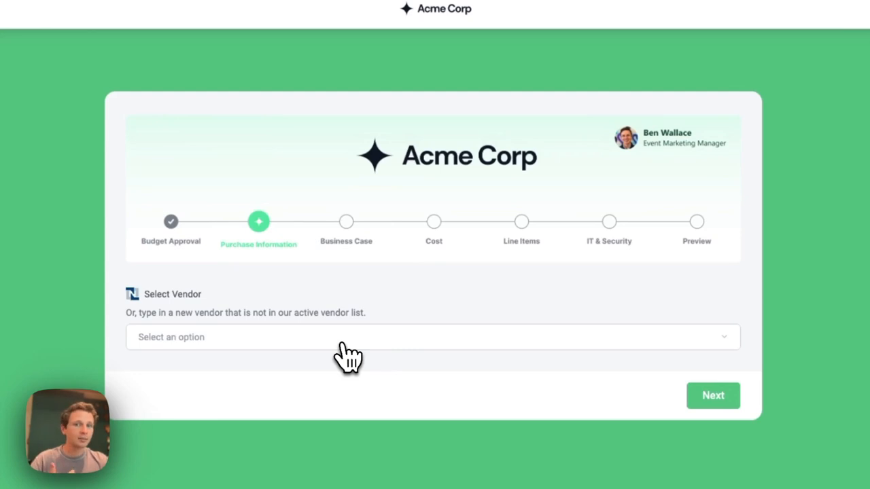
Select Constant Contact as the vendor so its contact, email, website and description fill in
left_click(433, 337)
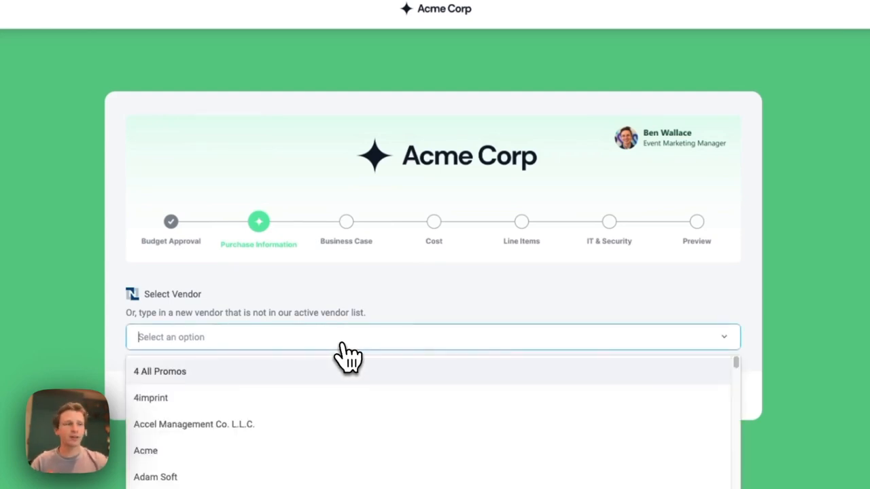
mouse_move(325, 402)
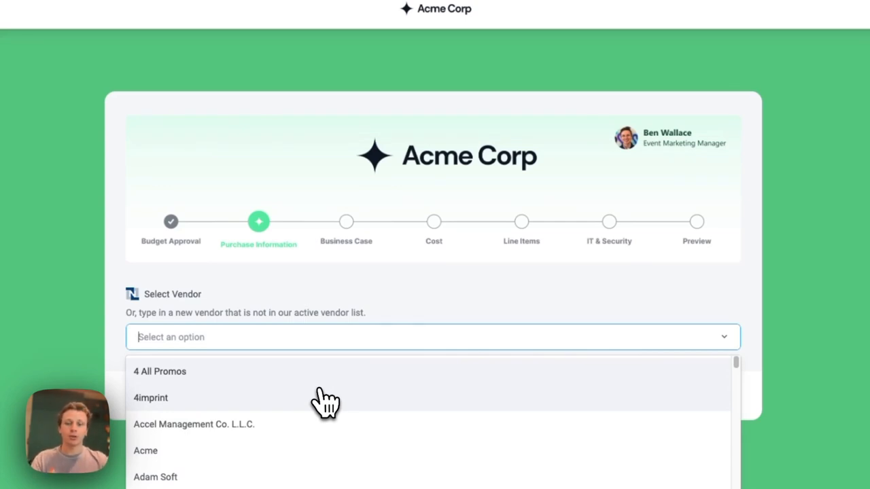
type("constant")
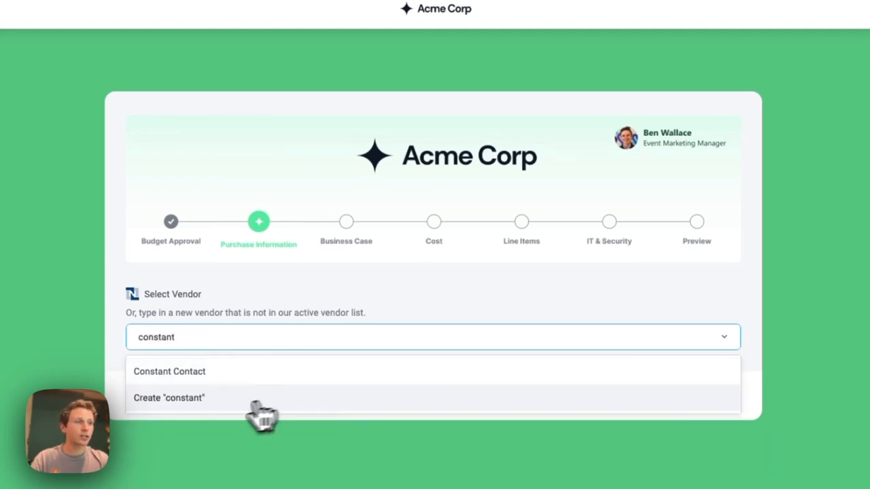
left_click(168, 371)
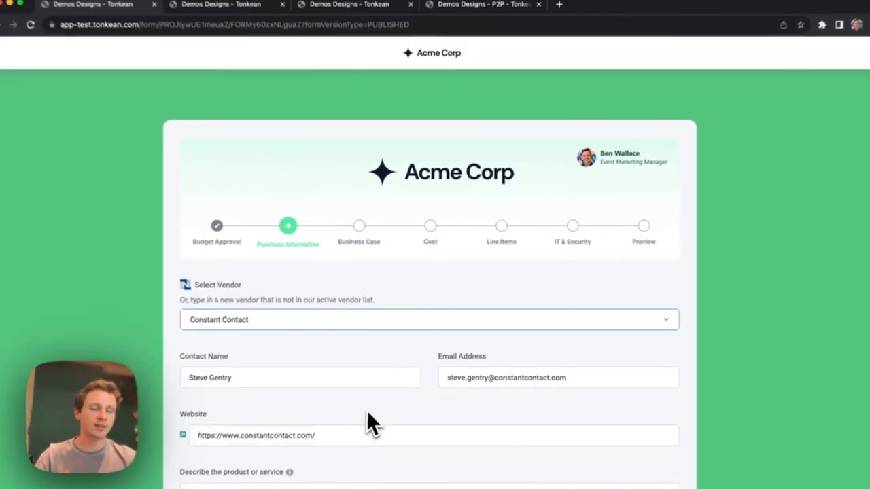
scroll("down", 3)
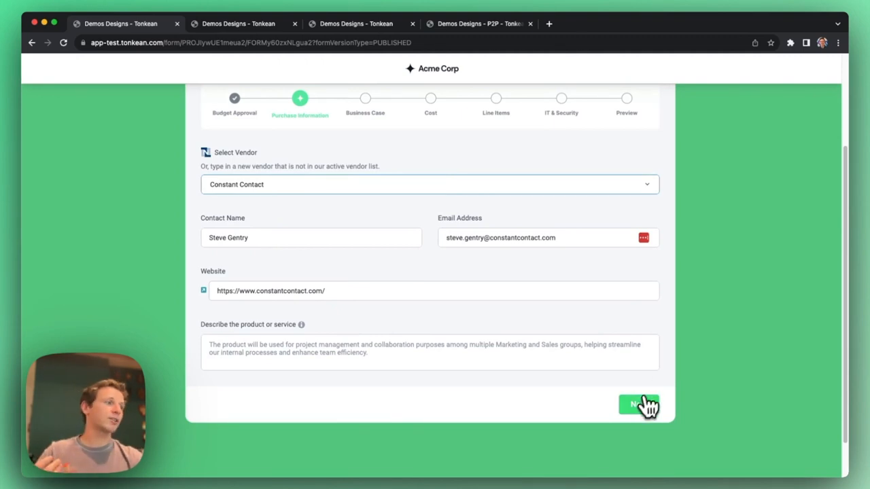
Advance to the business case step and answer Yes to reveal the problem and savings fields
left_click(638, 405)
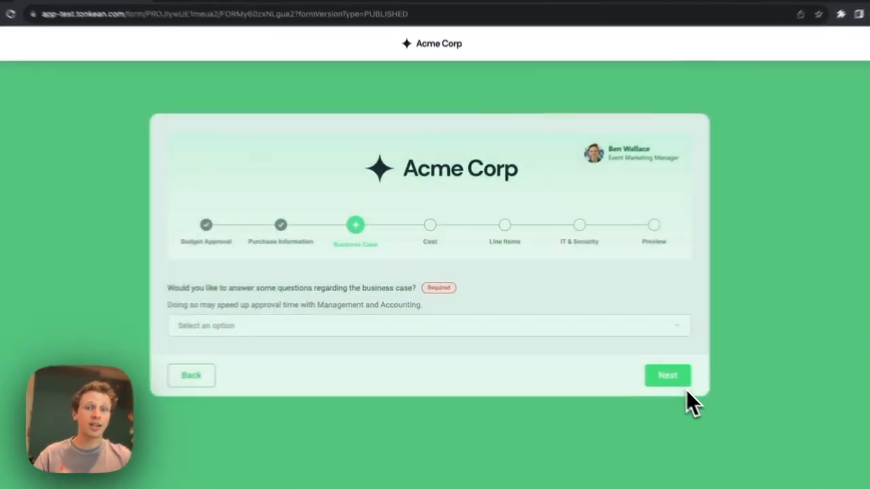
left_click(428, 326)
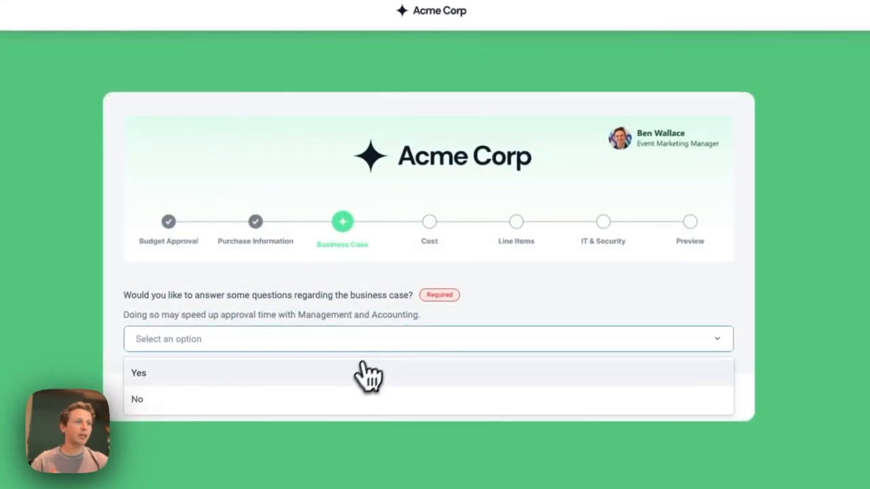
left_click(139, 372)
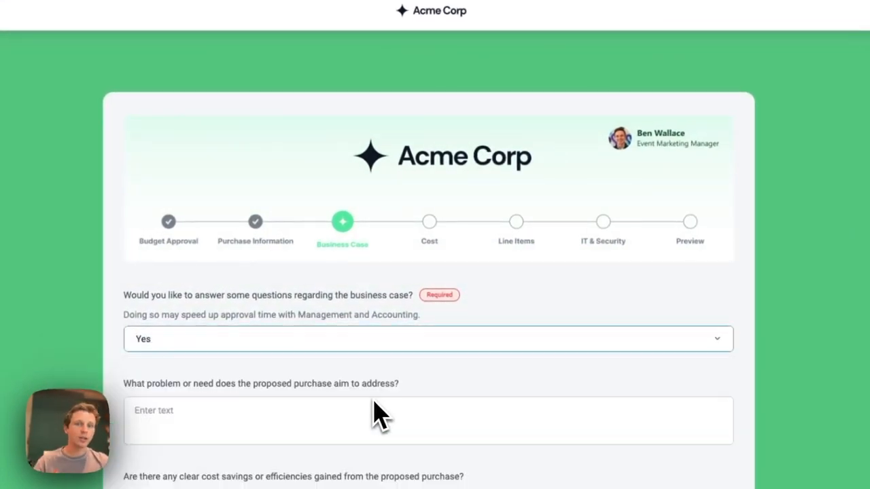
scroll("down", 3)
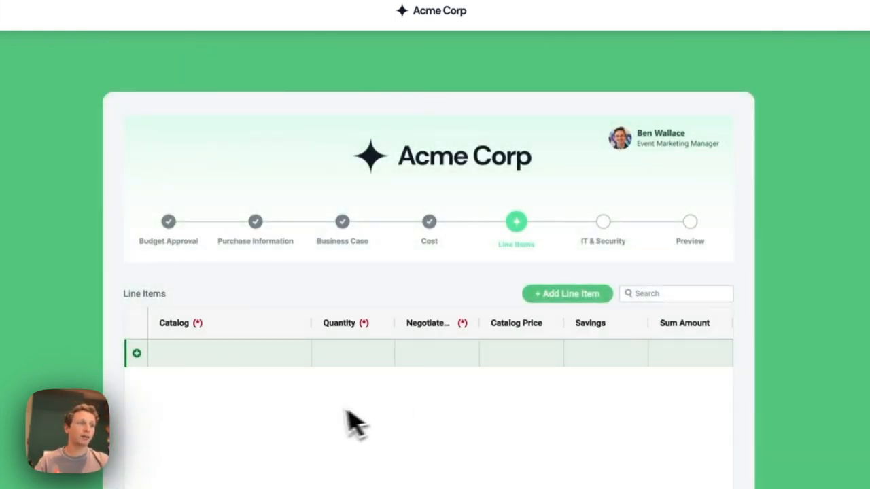
Pick a catalog item for the first line item and submit the request with Finish
left_click(228, 354)
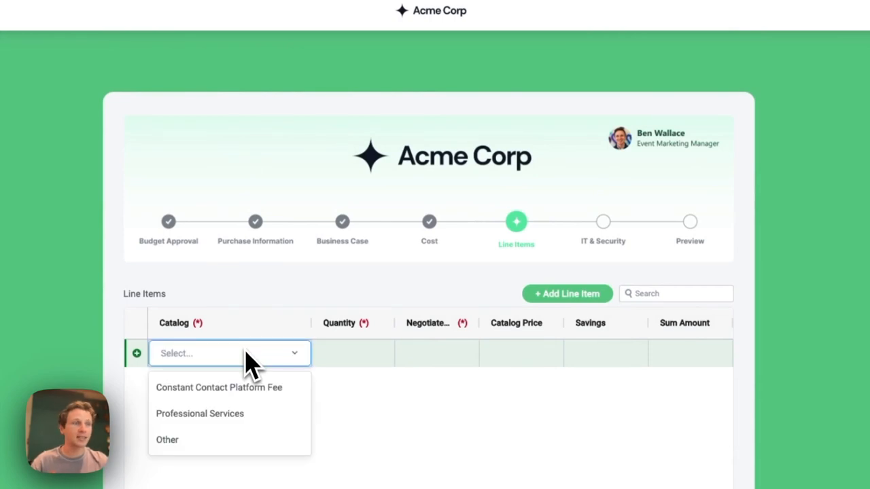
left_click(219, 388)
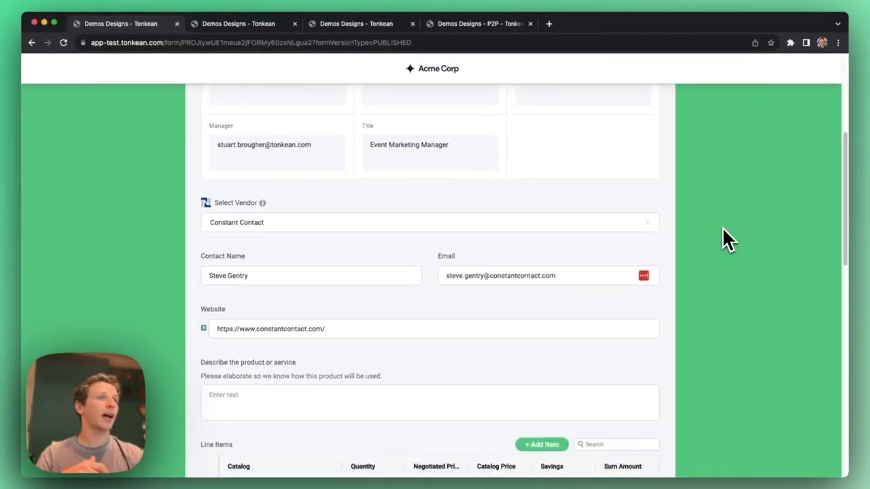
scroll("down", 3)
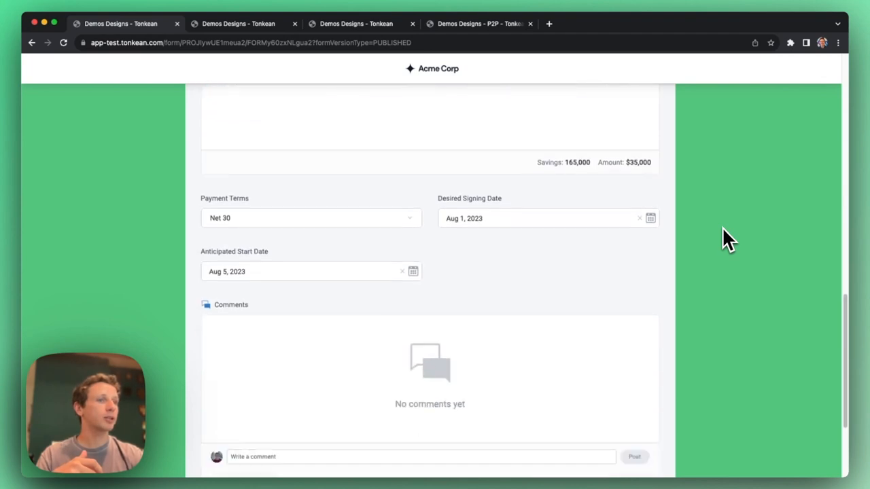
scroll("down", 3)
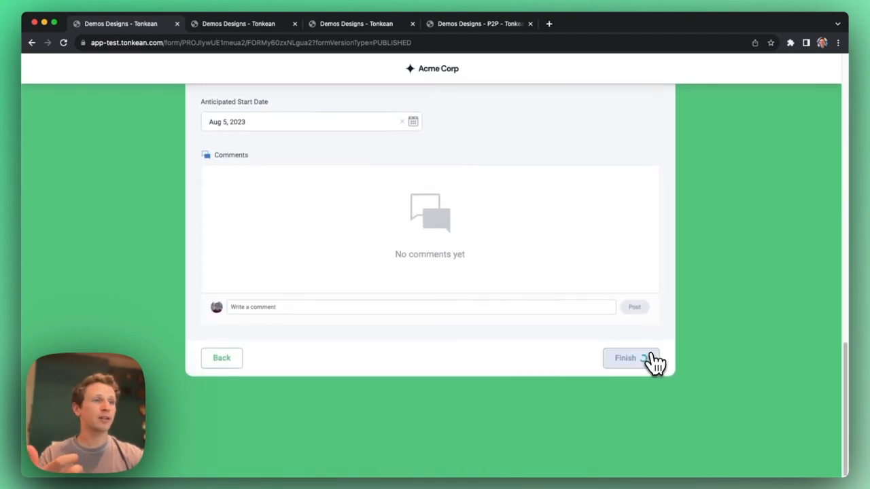
left_click(625, 359)
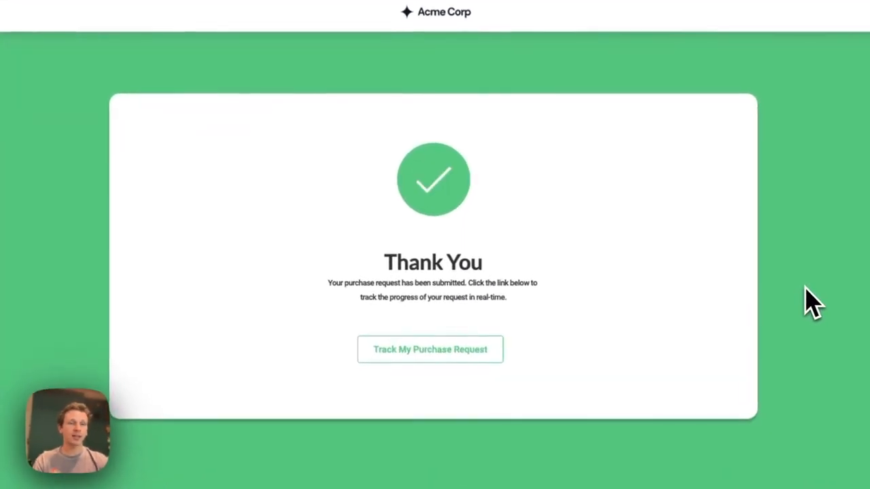
mouse_move(430, 349)
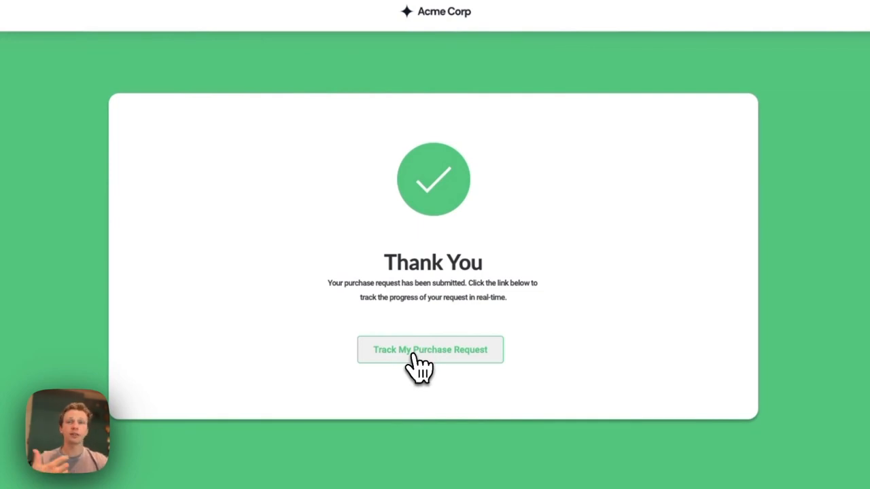
Track the submitted request, reviewing its tasks, owners and Request Progress at the Finance stage
left_click(429, 349)
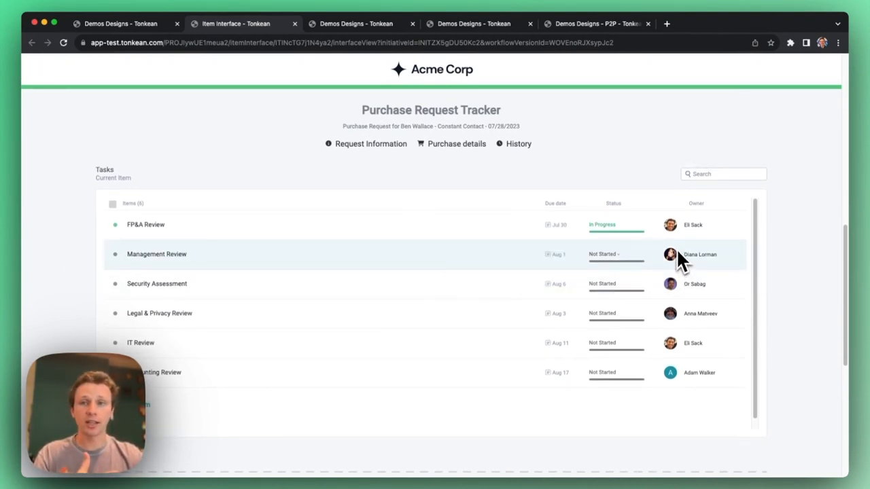
mouse_move(93, 281)
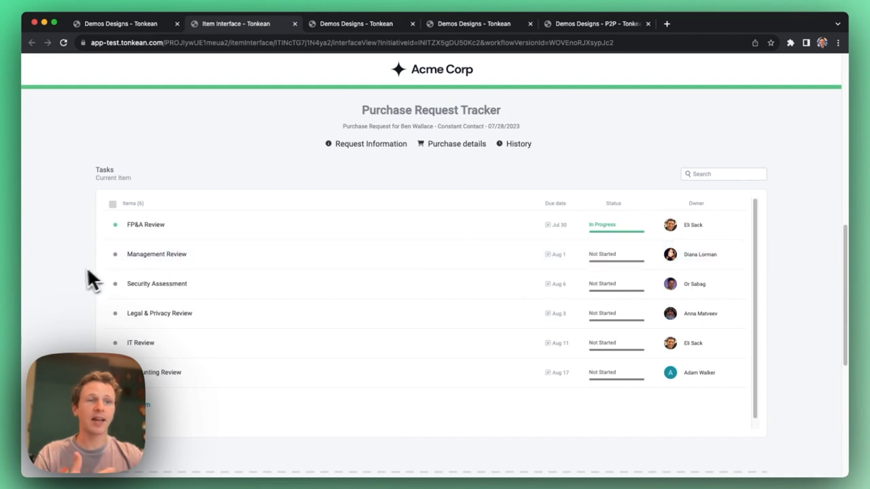
scroll("down", 3)
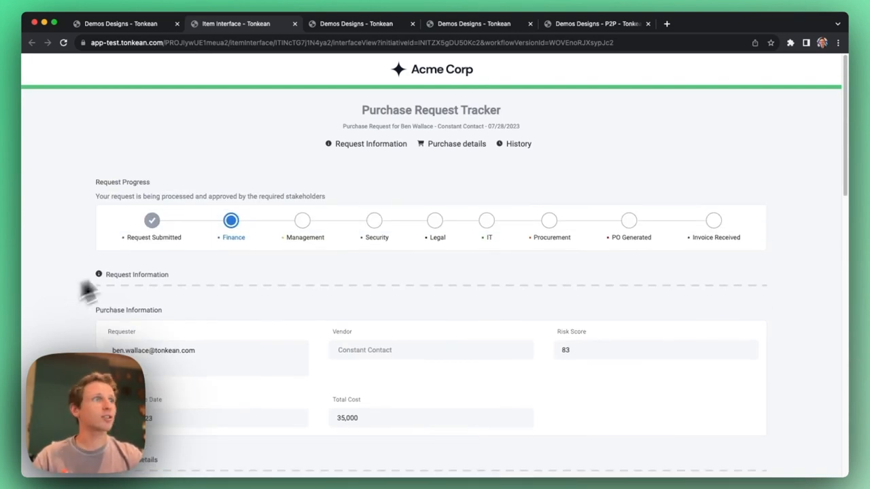
left_click(473, 23)
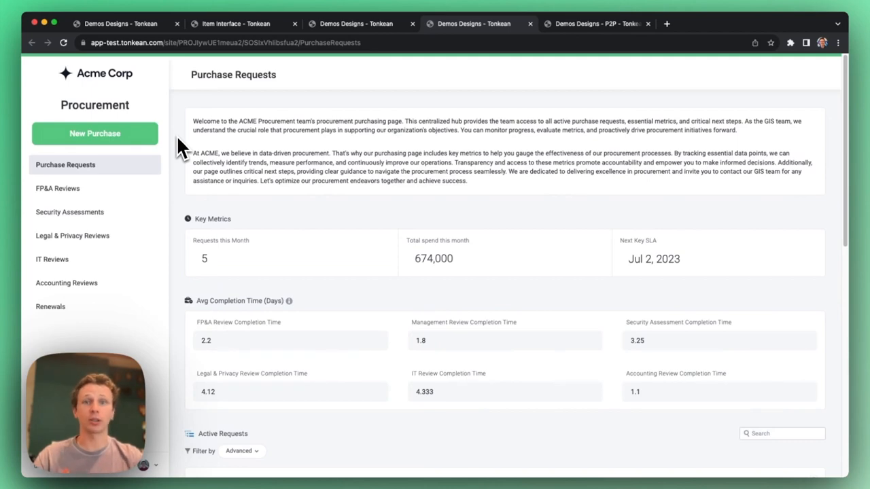
mouse_move(177, 193)
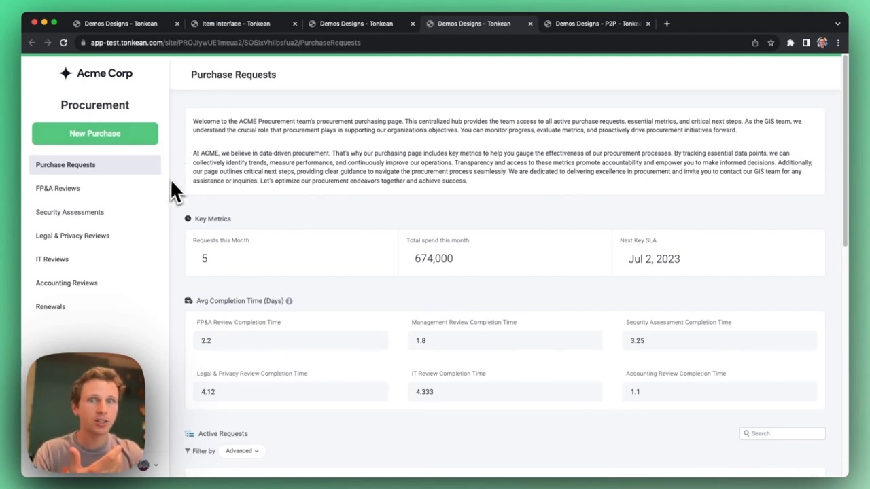
Scroll the Purchase Requests dashboard down to the metrics and Active Requests table
scroll("down", 3)
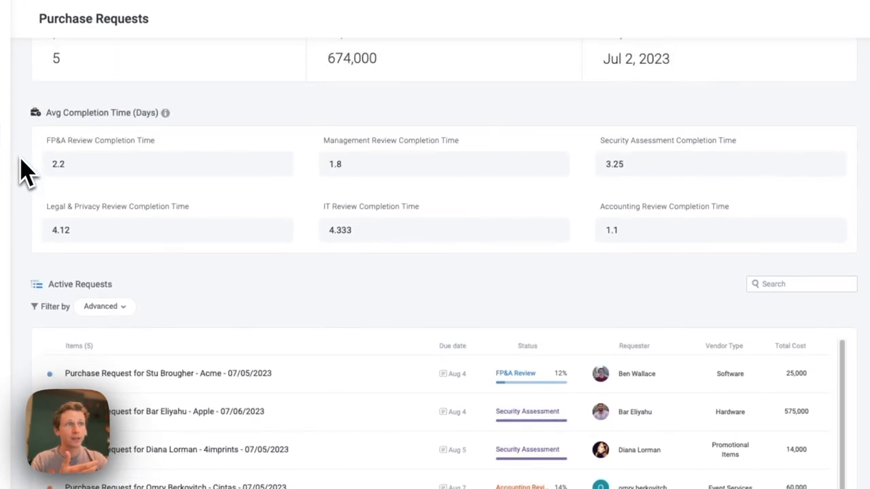
mouse_move(246, 220)
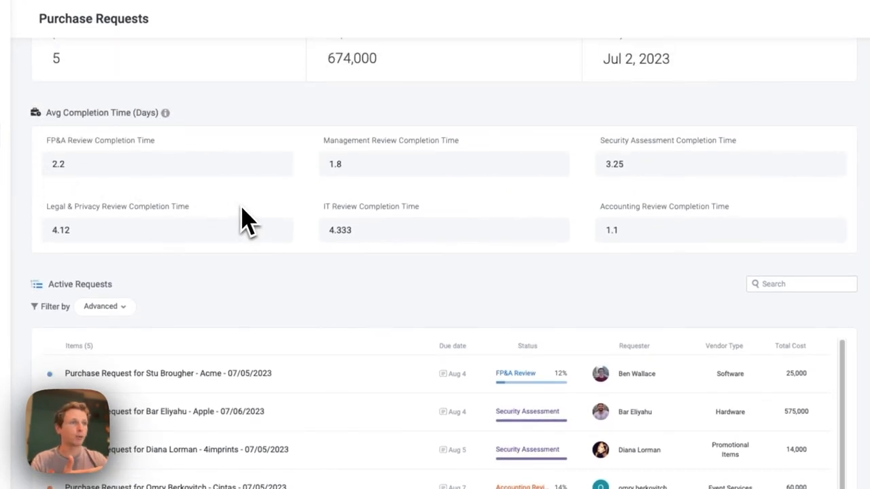
scroll("down", 3)
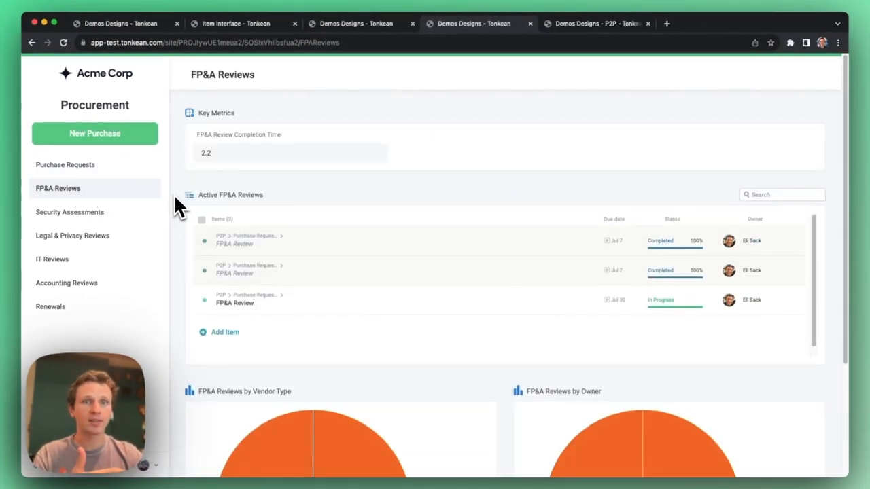
Scroll the FP&A Reviews page to view the active reviews and completion-time charts
scroll("down", 3)
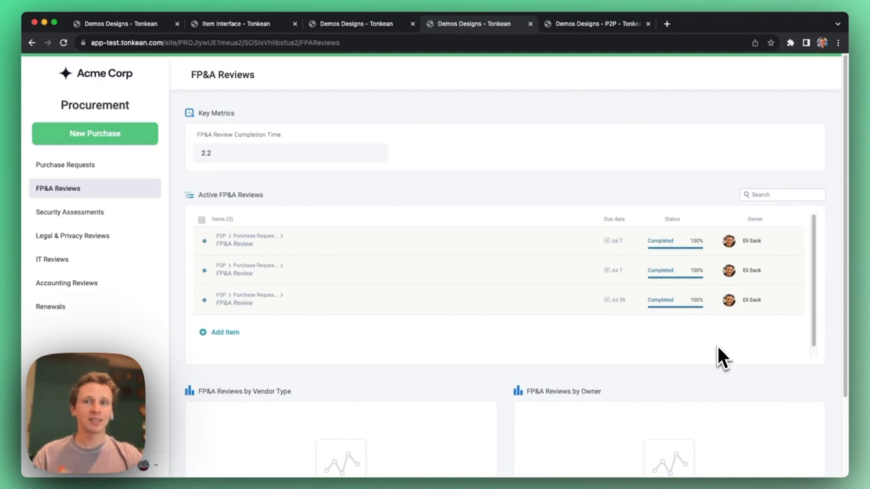
mouse_move(519, 201)
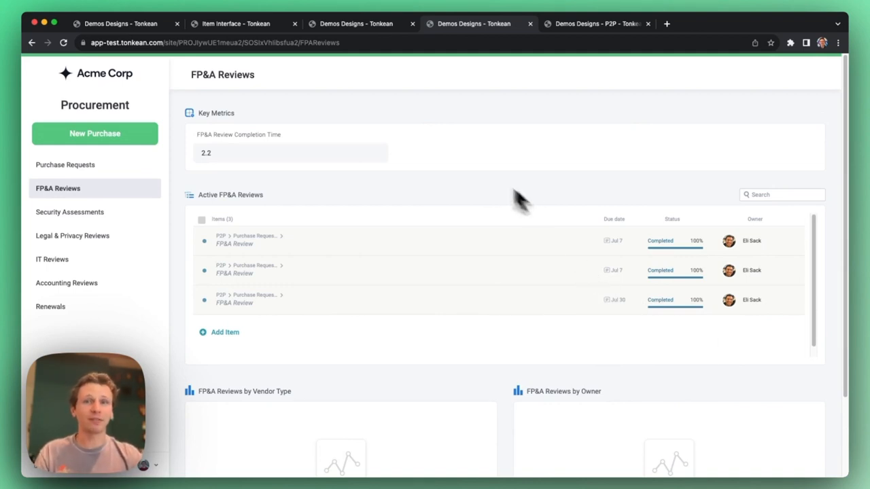
mouse_move(455, 189)
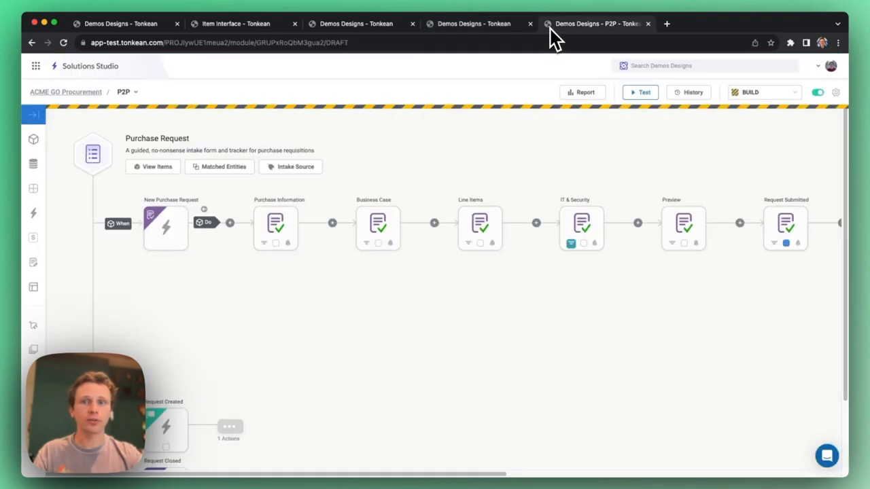
mouse_move(382, 314)
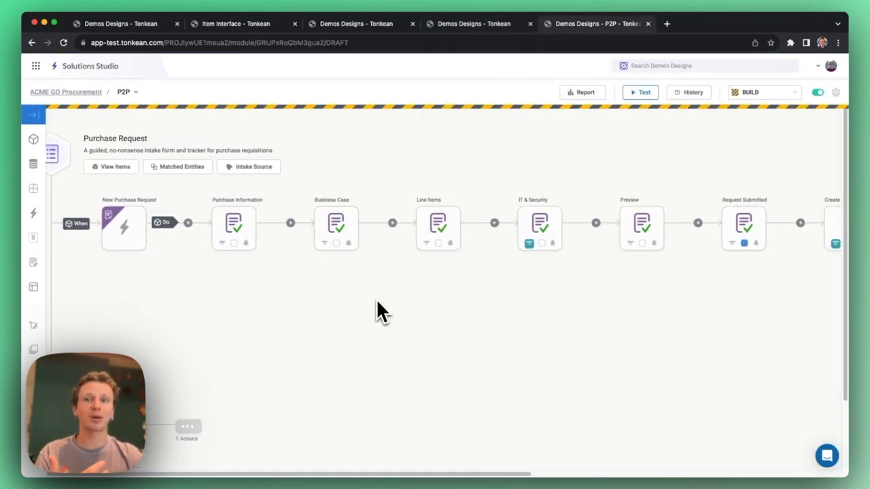
Scroll the P2P workflow canvas right to the Task Approvals branch
scroll("right", 3)
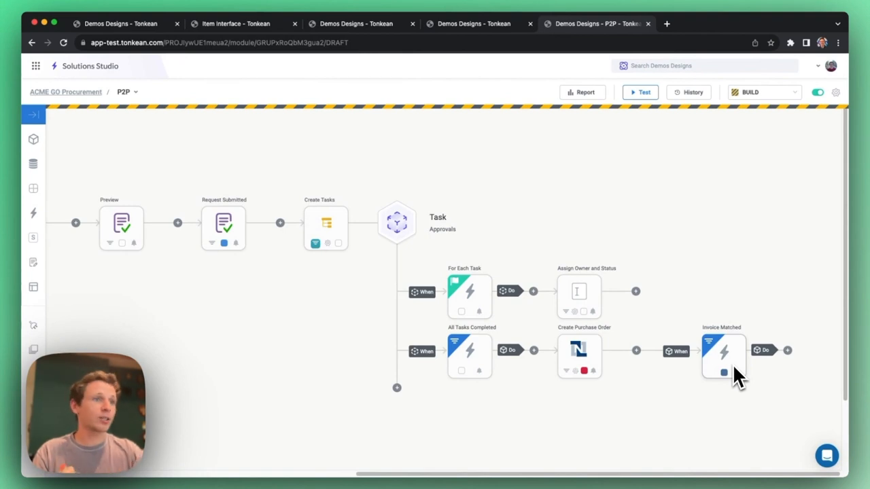
mouse_move(32, 287)
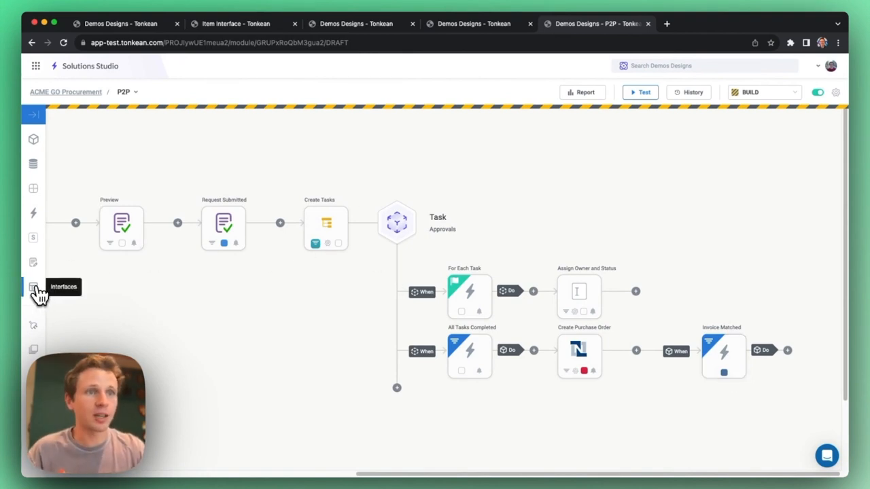
left_click(33, 286)
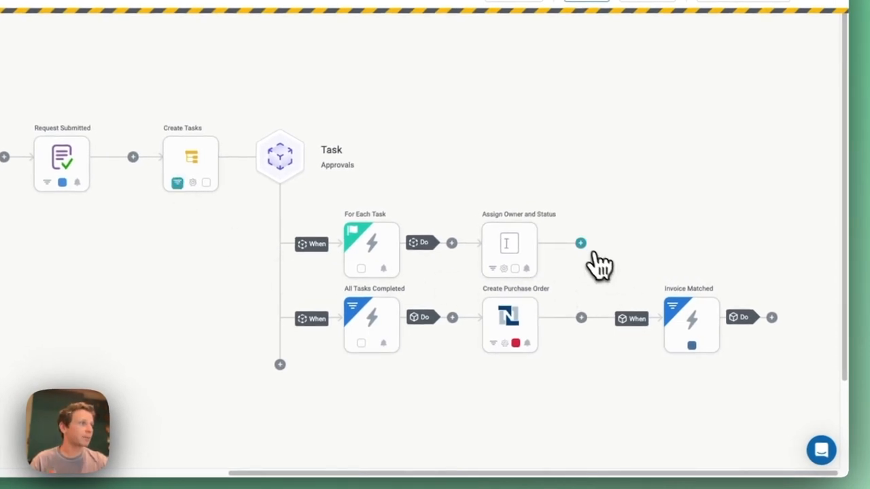
Insert a Send Notification action after Assign Owner and Status in the per-task branch
left_click(579, 242)
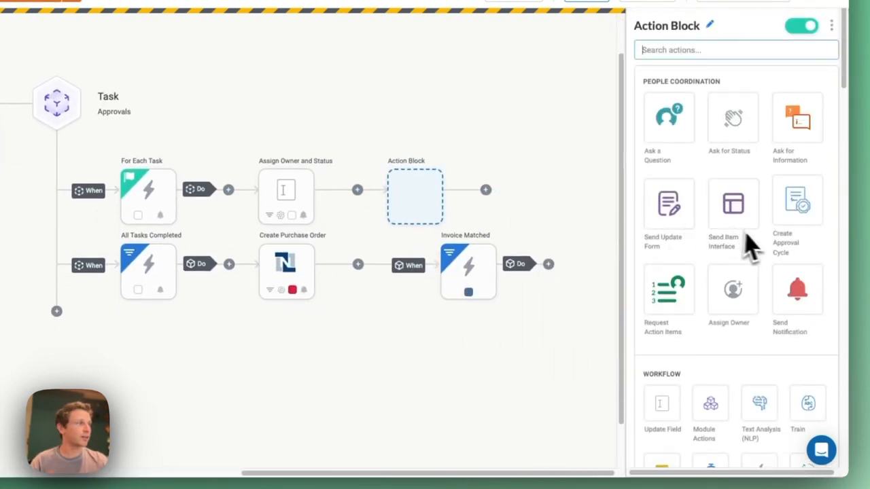
scroll("down", 3)
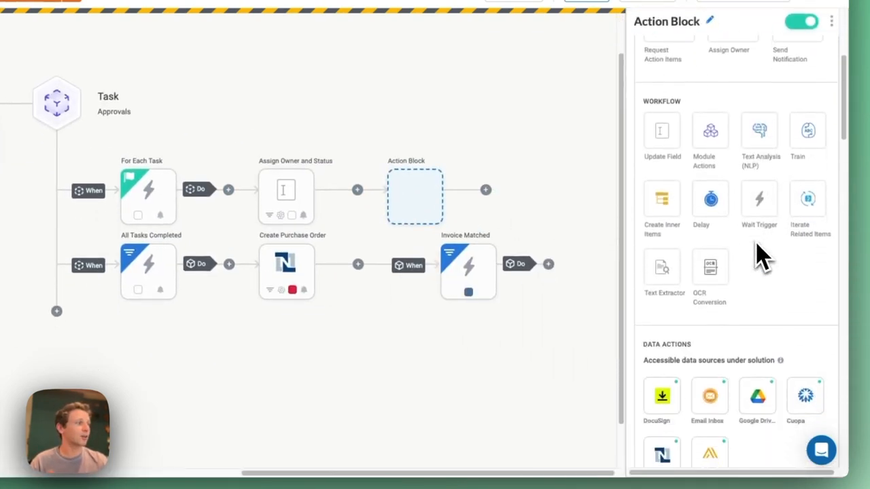
left_click(788, 54)
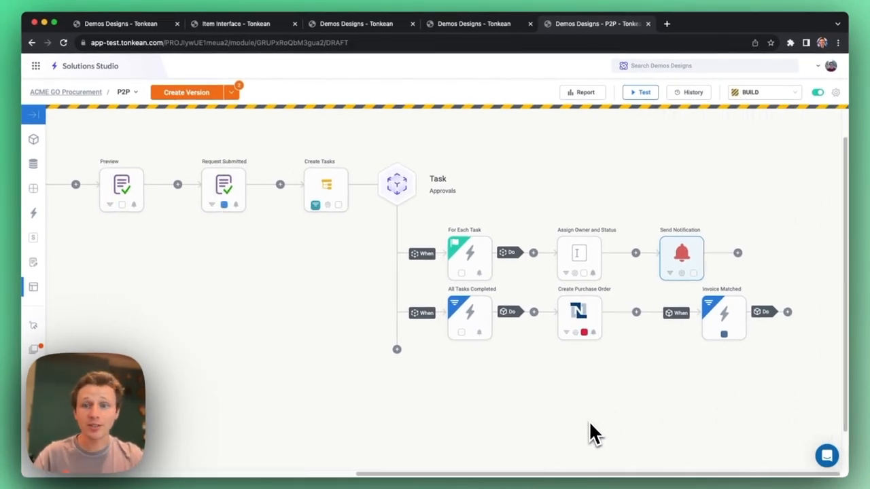
mouse_move(142, 52)
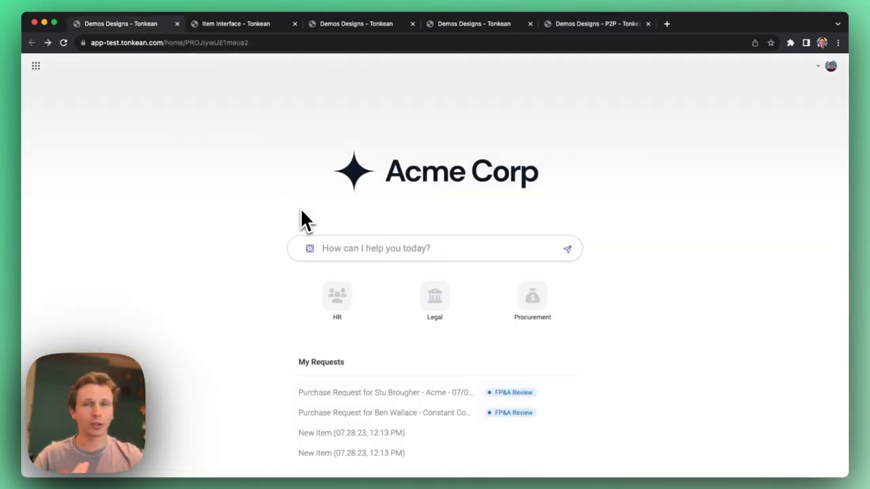
mouse_move(315, 201)
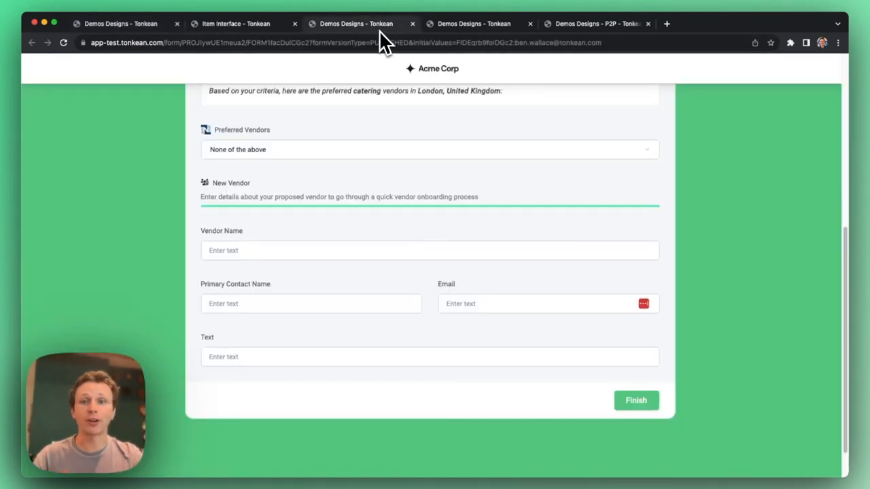
Switch back to the Procurement workspace tab showing the Purchase Requests dashboard
left_click(473, 23)
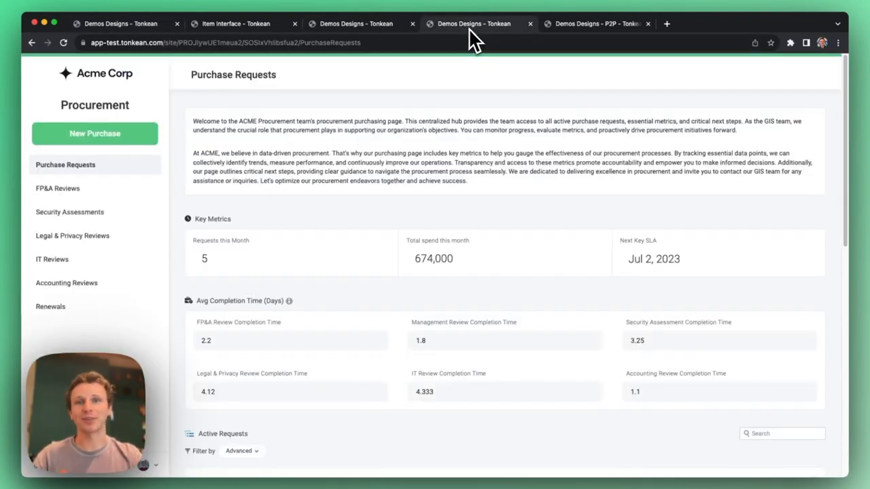